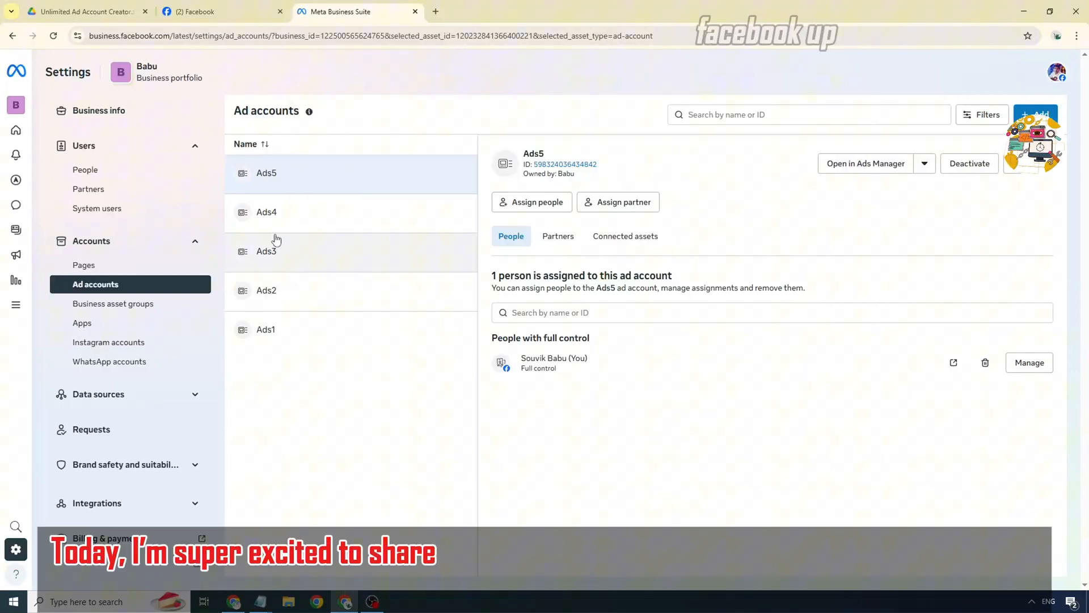
Glance at the business portfolio and ad accounts list, then move to the Google Drive page.
left_click(99, 110)
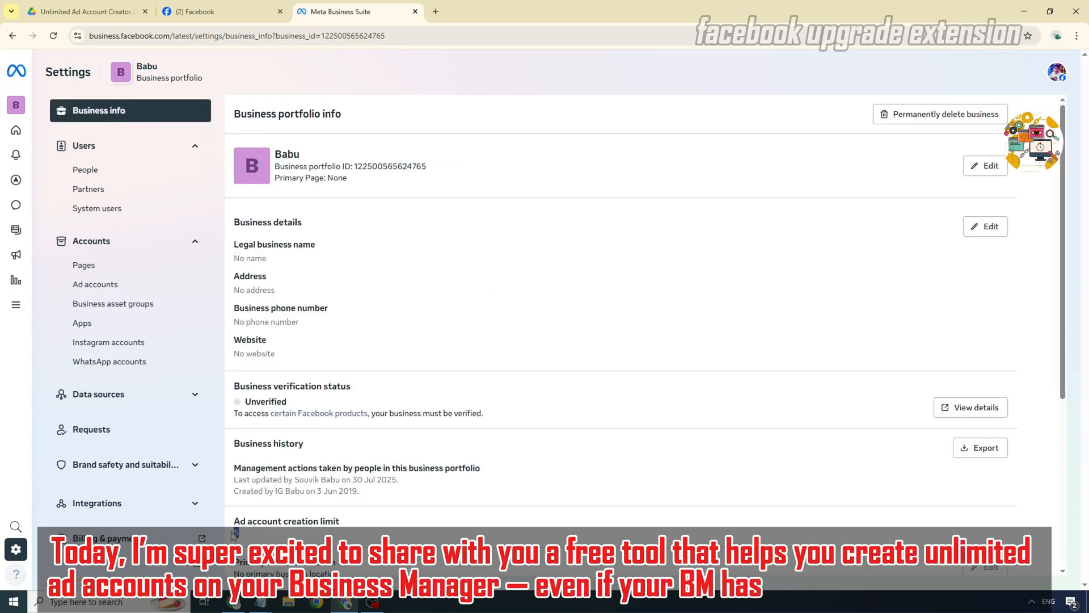
left_click(95, 283)
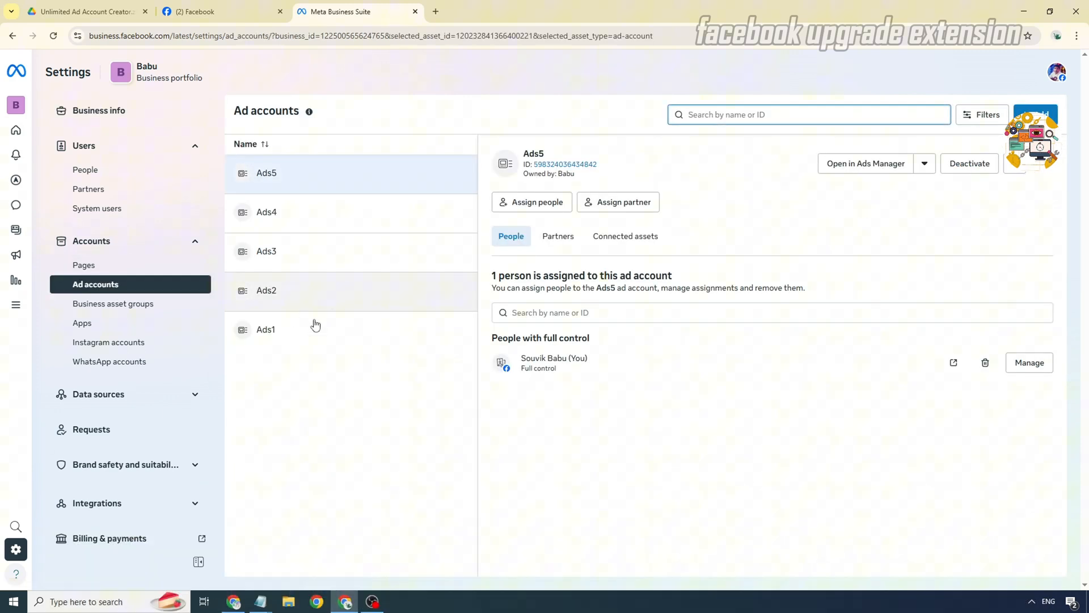
mouse_move(278, 172)
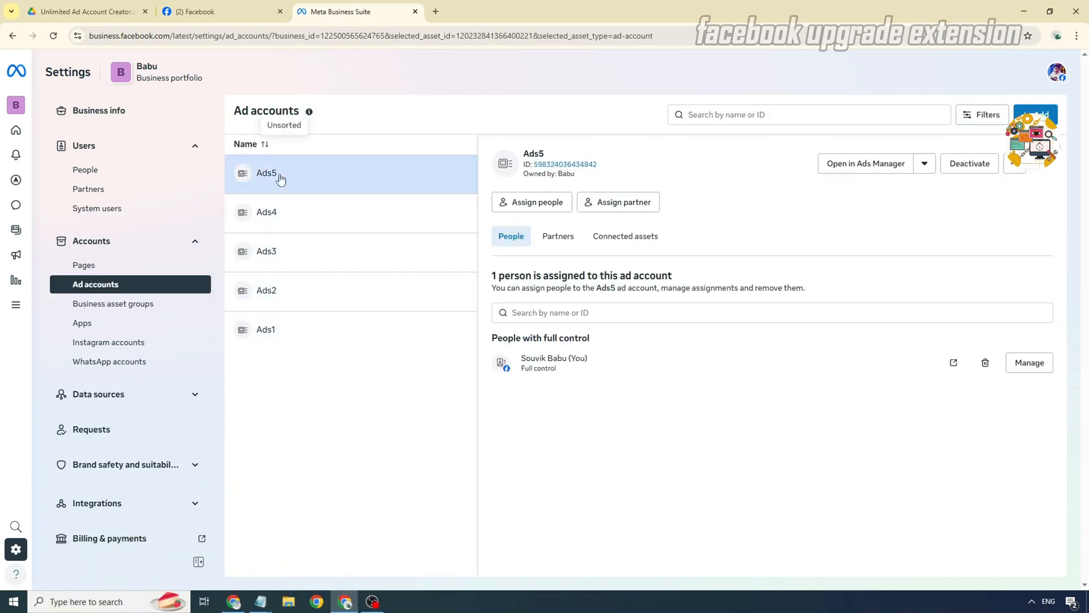
mouse_move(417, 391)
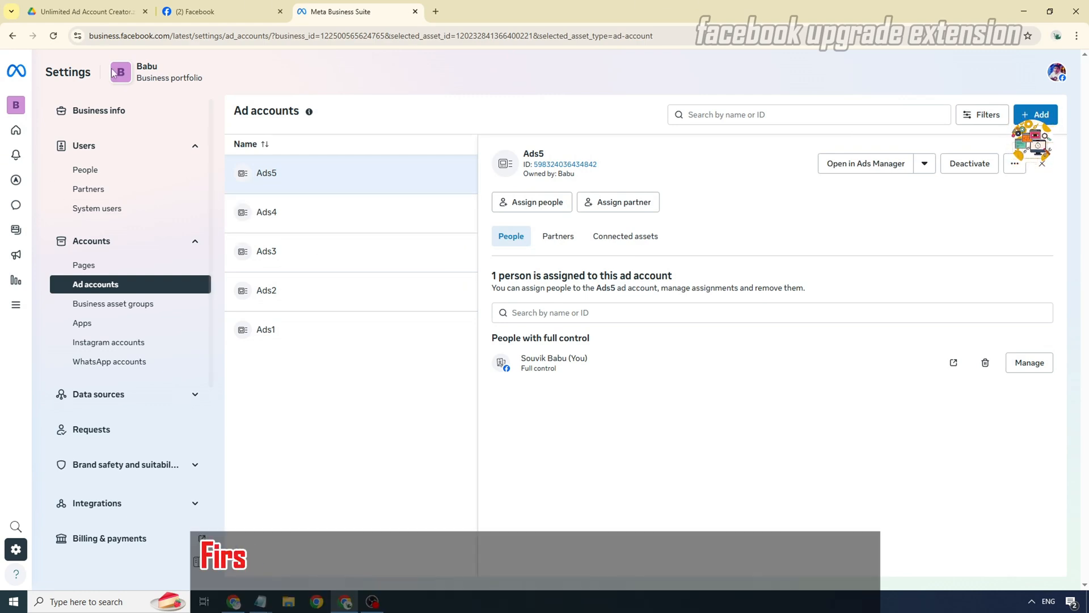
left_click(83, 12)
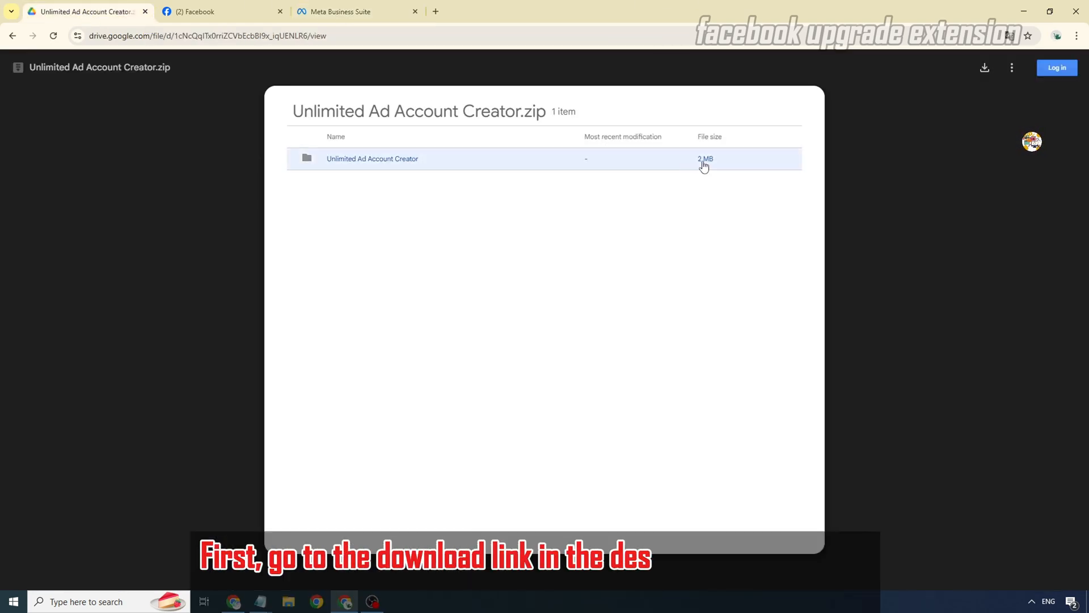
Download Unlimited Ad Account Creator.zip and extract it in the Downloads folder.
left_click(984, 67)
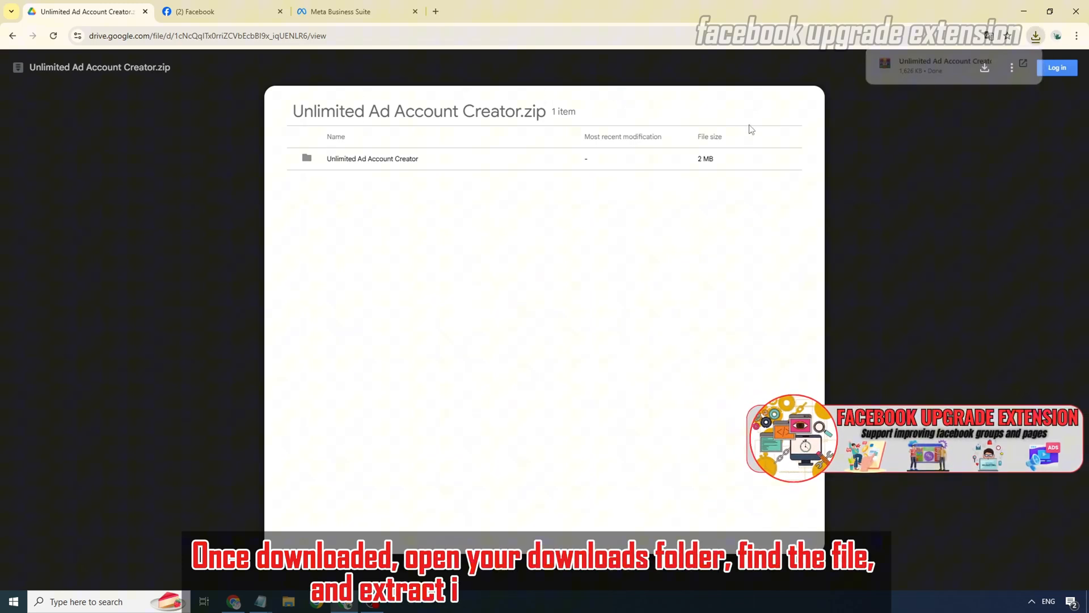
left_click(287, 602)
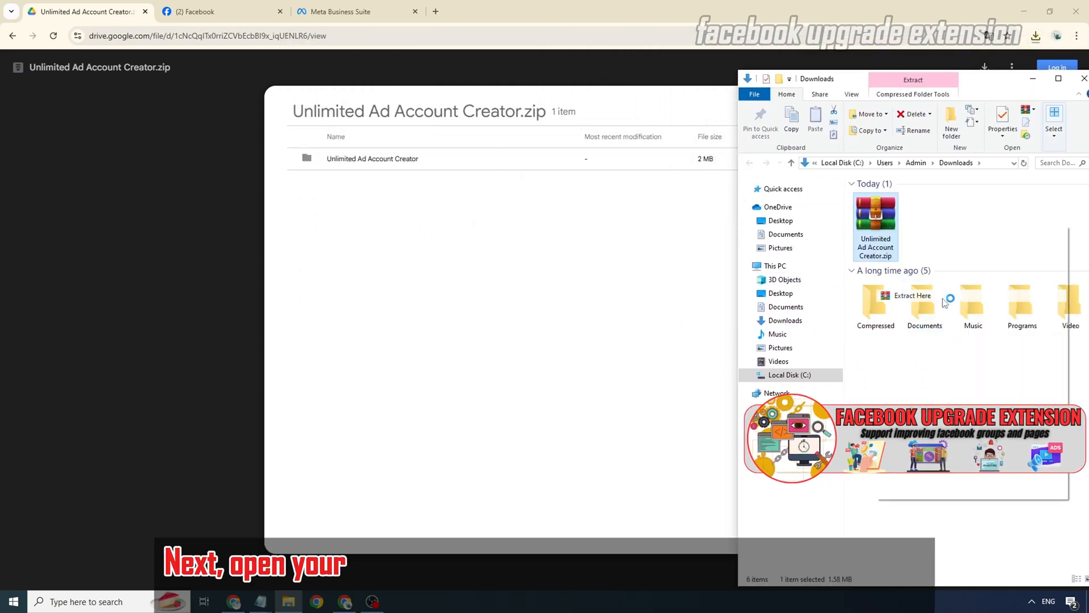
left_click(912, 294)
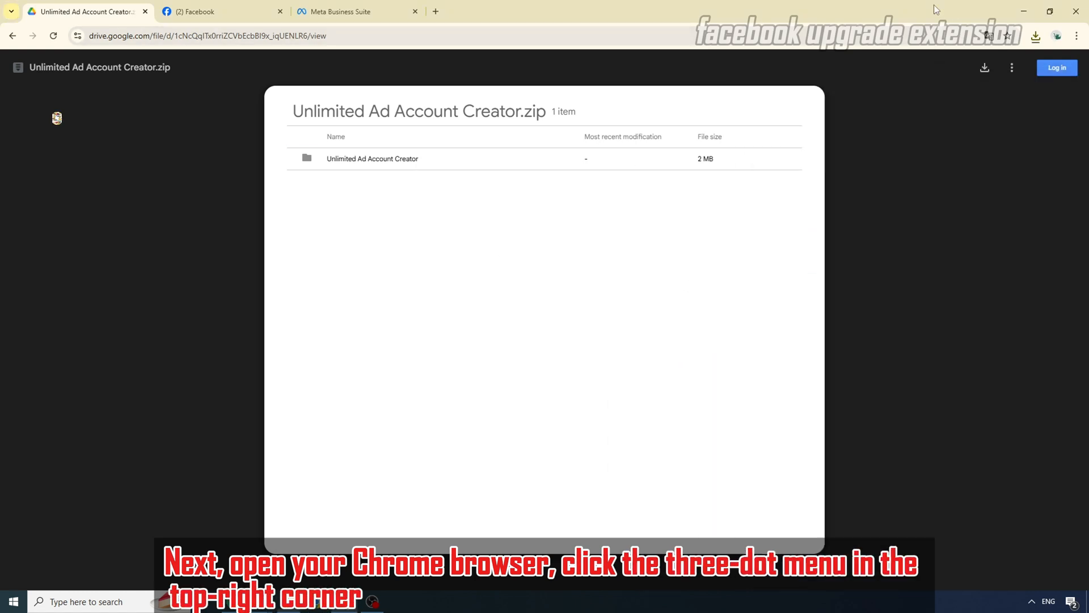
Reach Chrome's extensions management page and switch on Developer mode.
left_click(1075, 35)
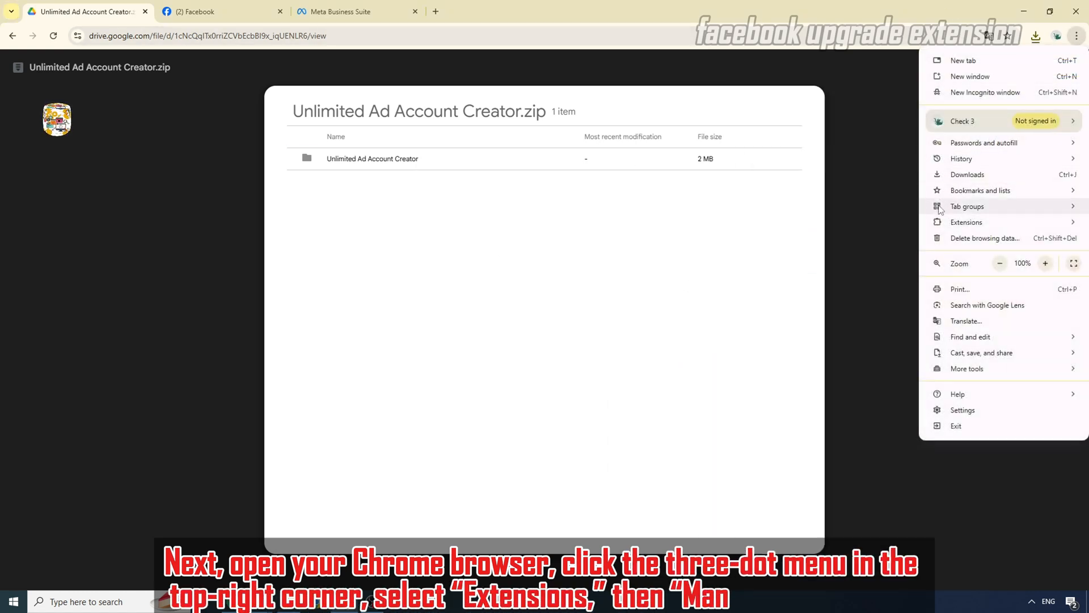
left_click(965, 222)
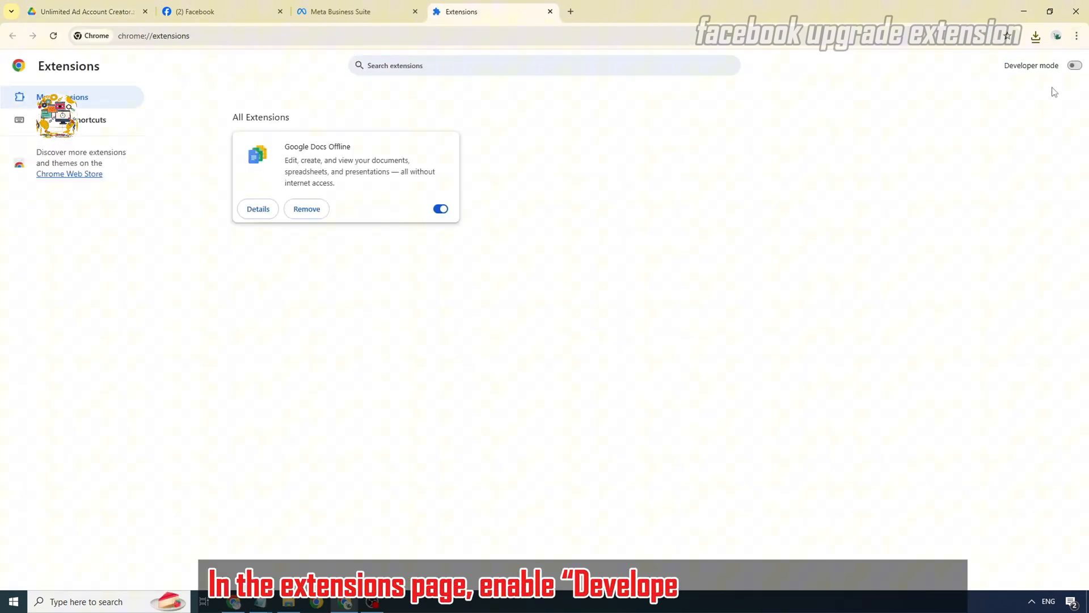
left_click(1073, 66)
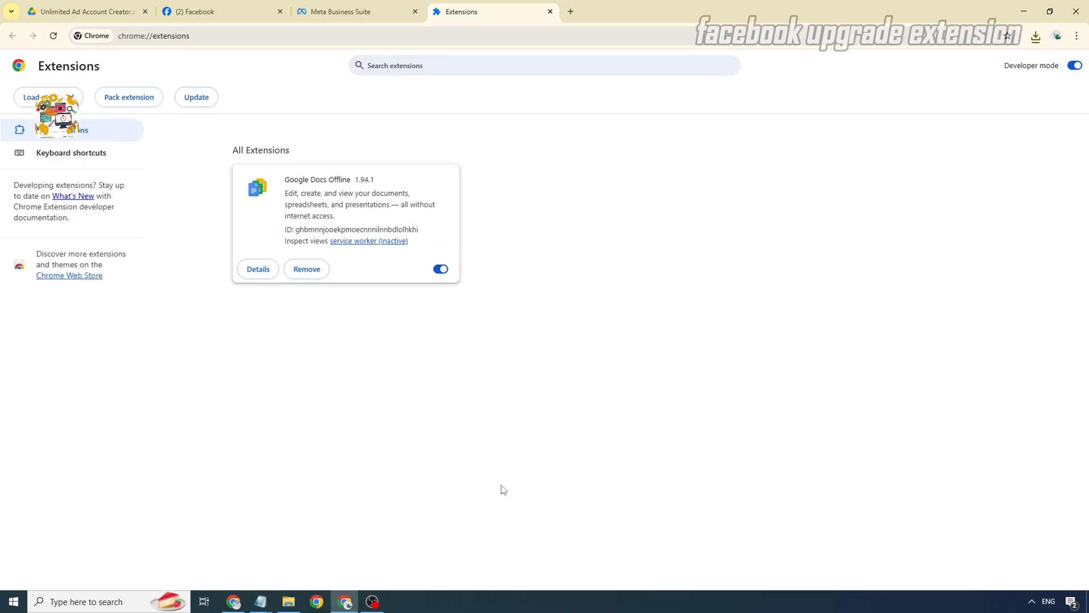
mouse_move(372, 601)
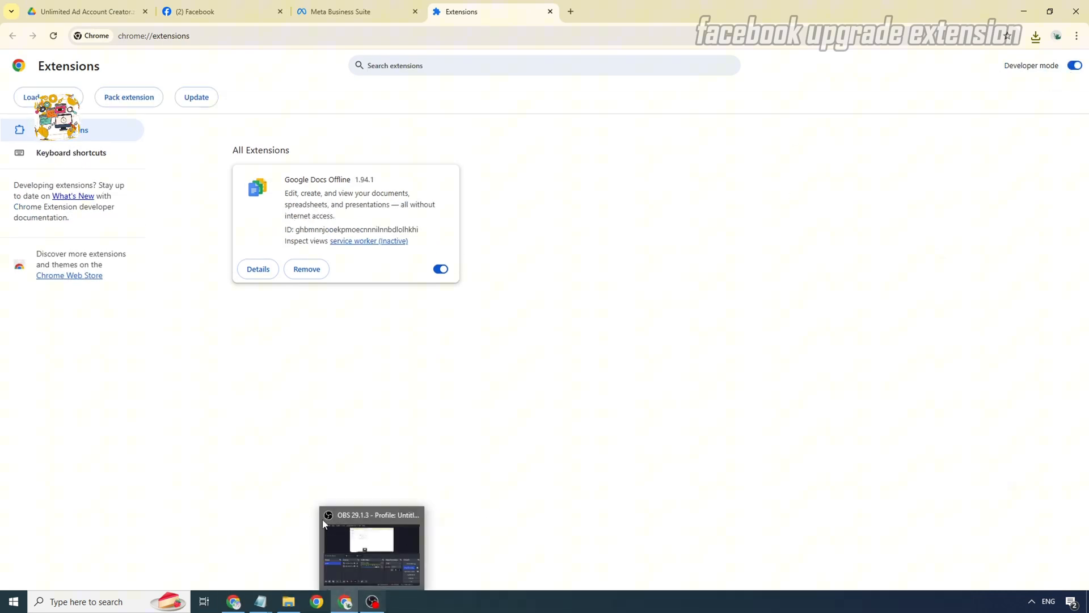
left_click(287, 602)
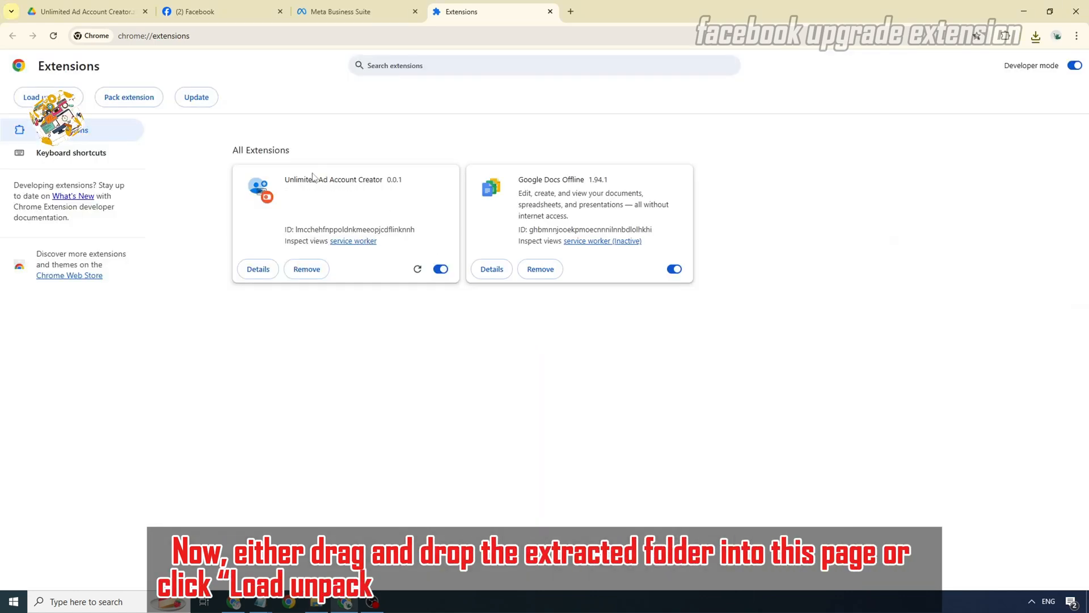
mouse_move(306, 269)
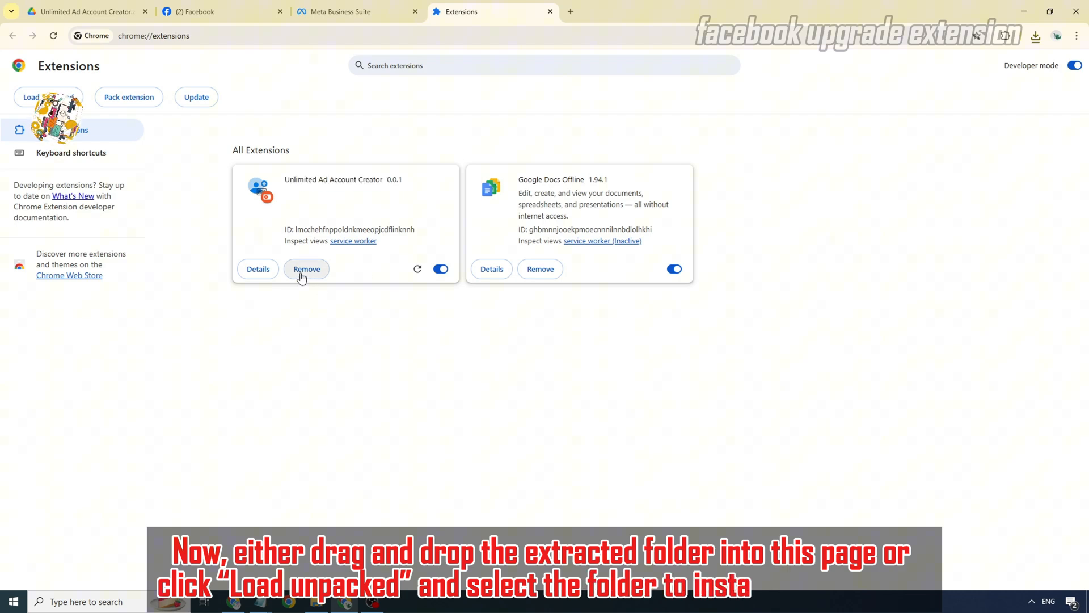
Remove the old copy and load the unpacked Unlimited Ad Account Creator 0.0.1 from its folder.
left_click(306, 269)
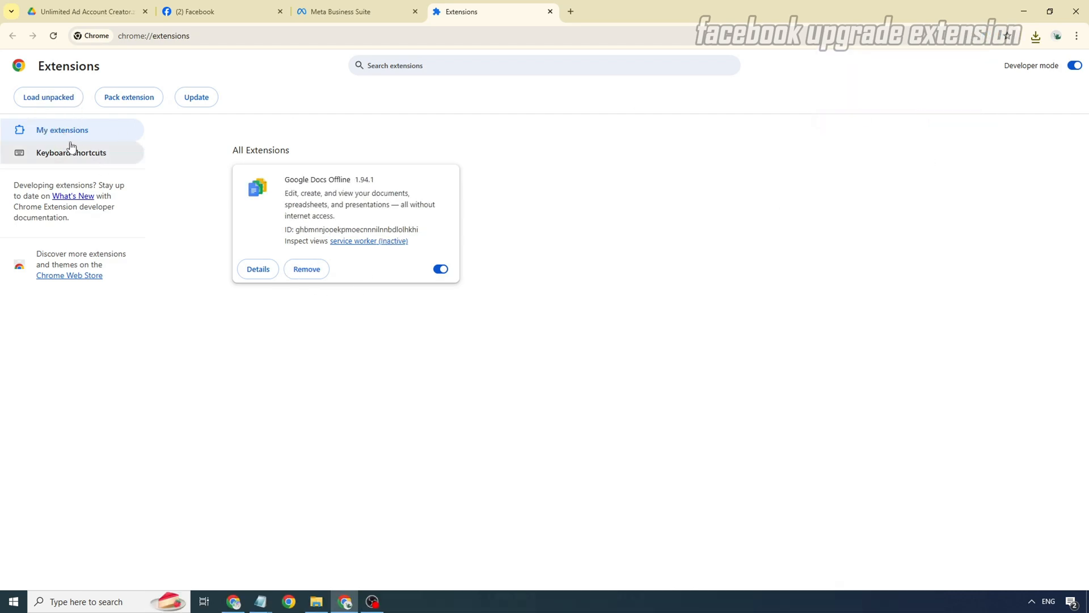
left_click(48, 97)
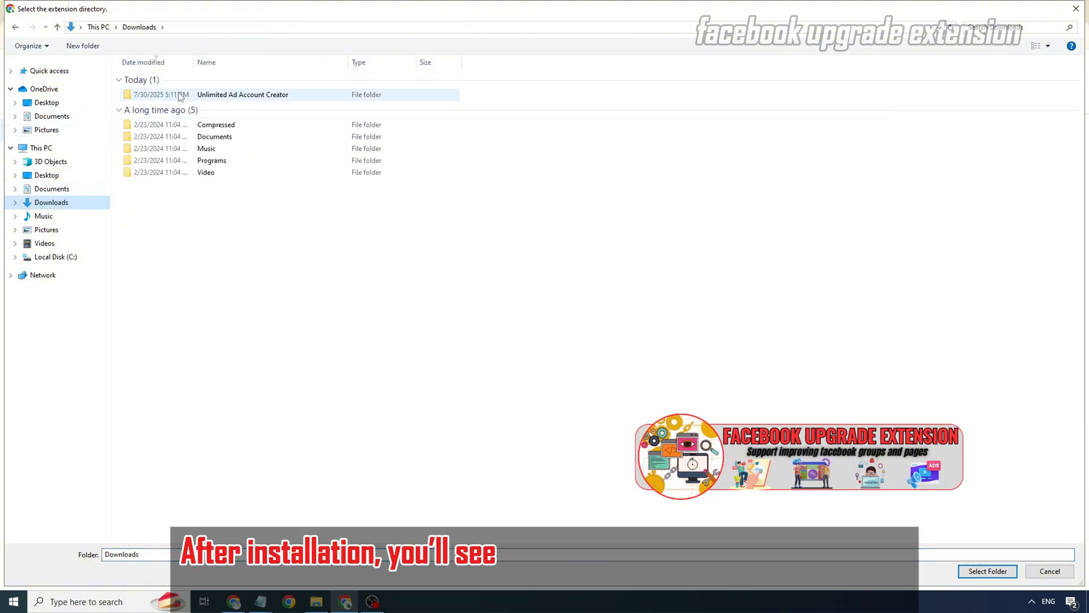
left_click(985, 570)
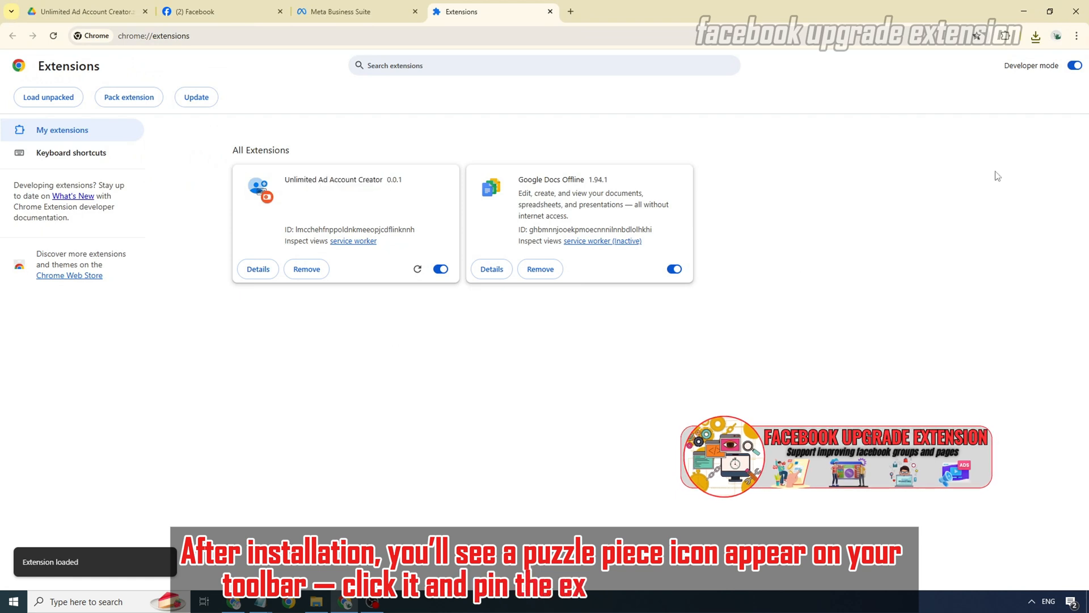
Copy the business portfolio's People settings URL from the address bar as the BM Link.
left_click(992, 35)
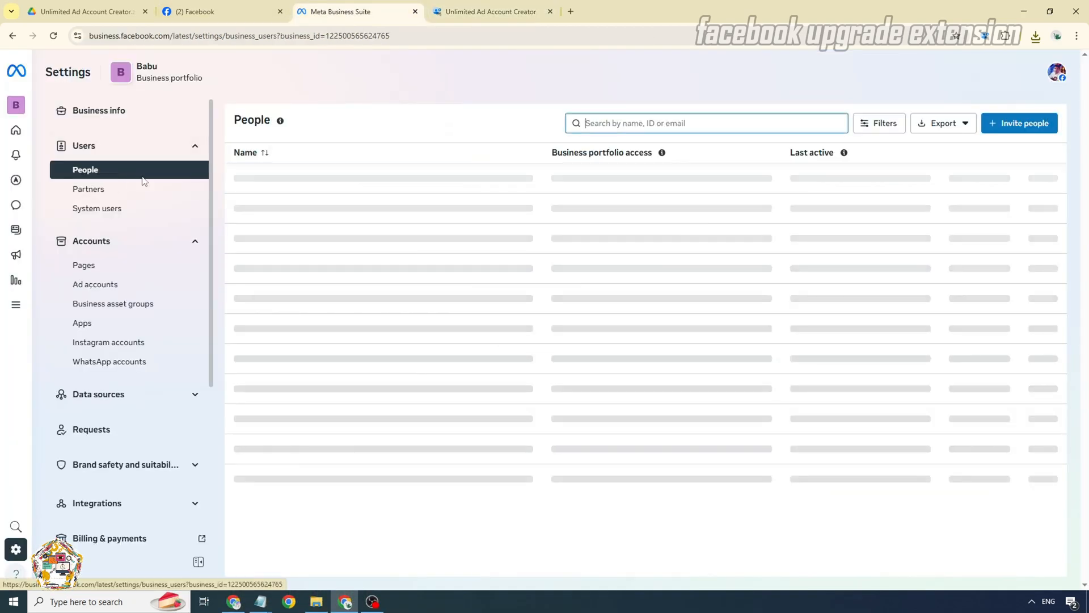
right_click(236, 35)
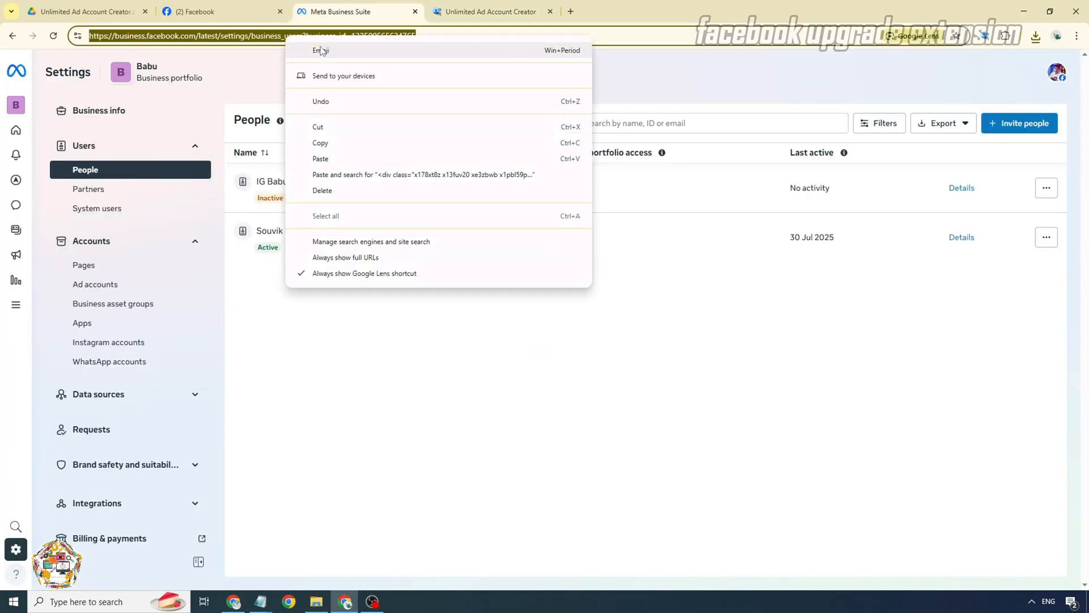
left_click(491, 12)
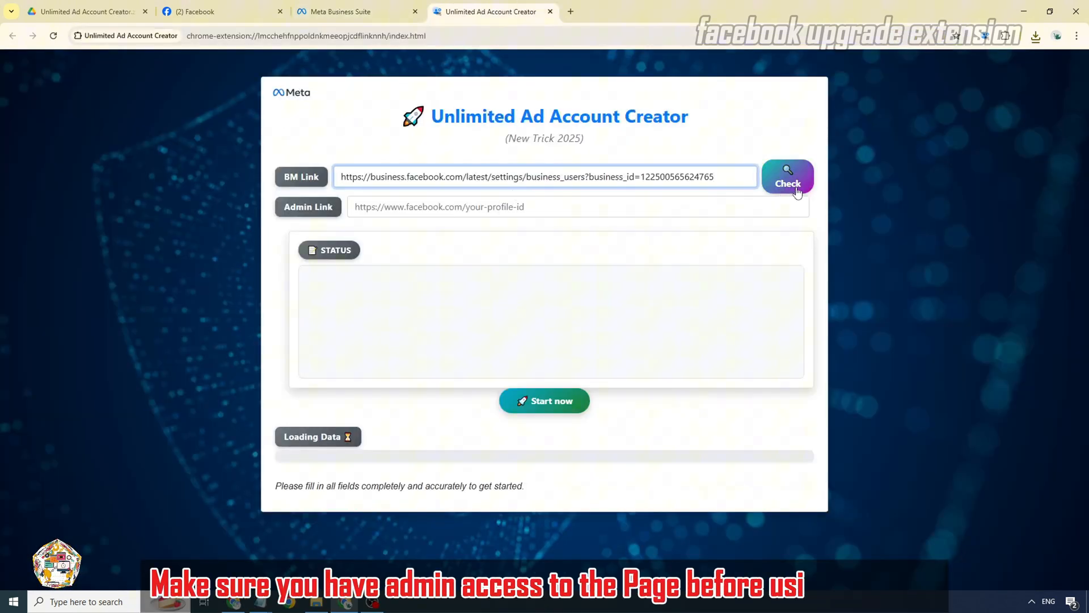
Check admin access for the BM link and copy the Facebook profile URL.
left_click(787, 180)
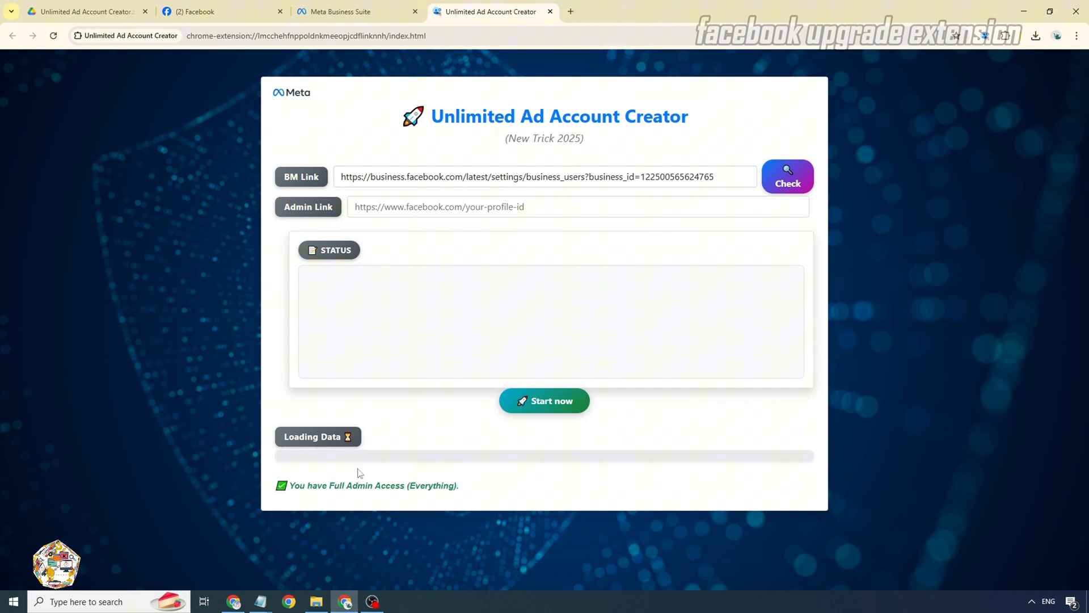
mouse_move(444, 497)
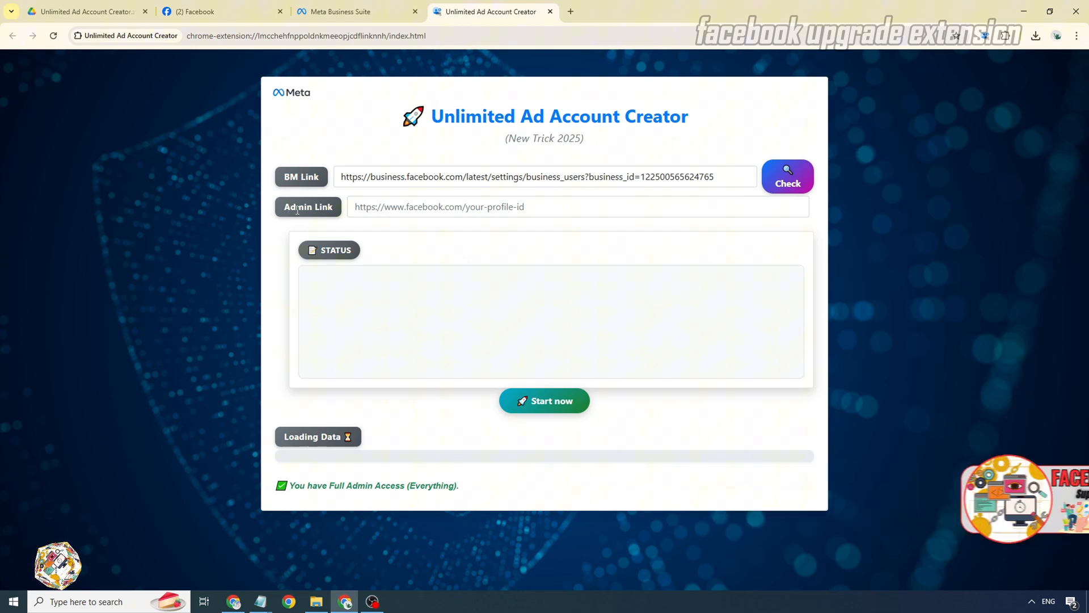
left_click(222, 12)
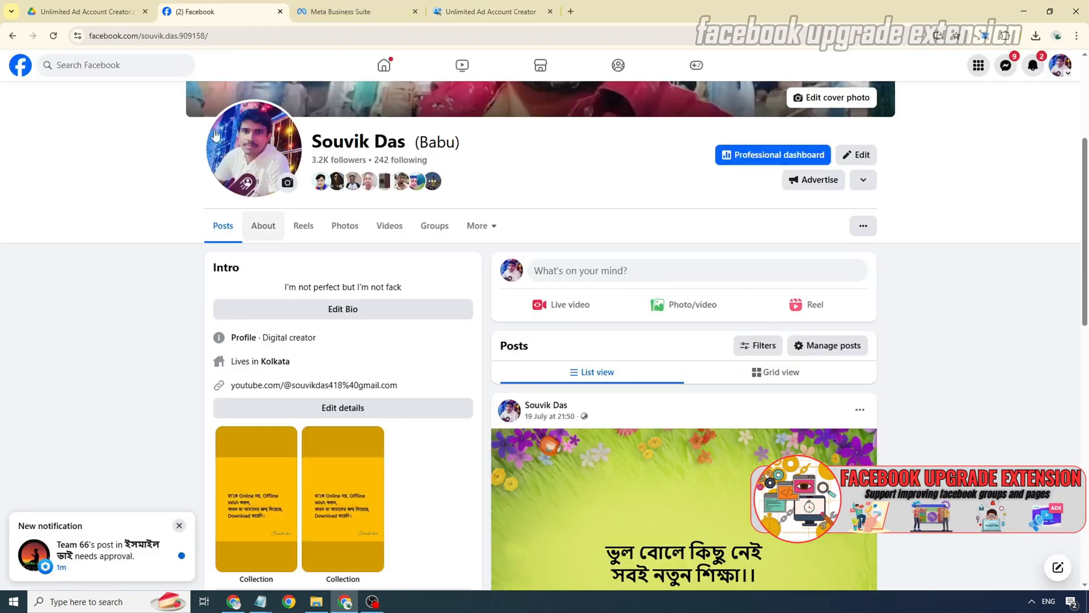
right_click(146, 35)
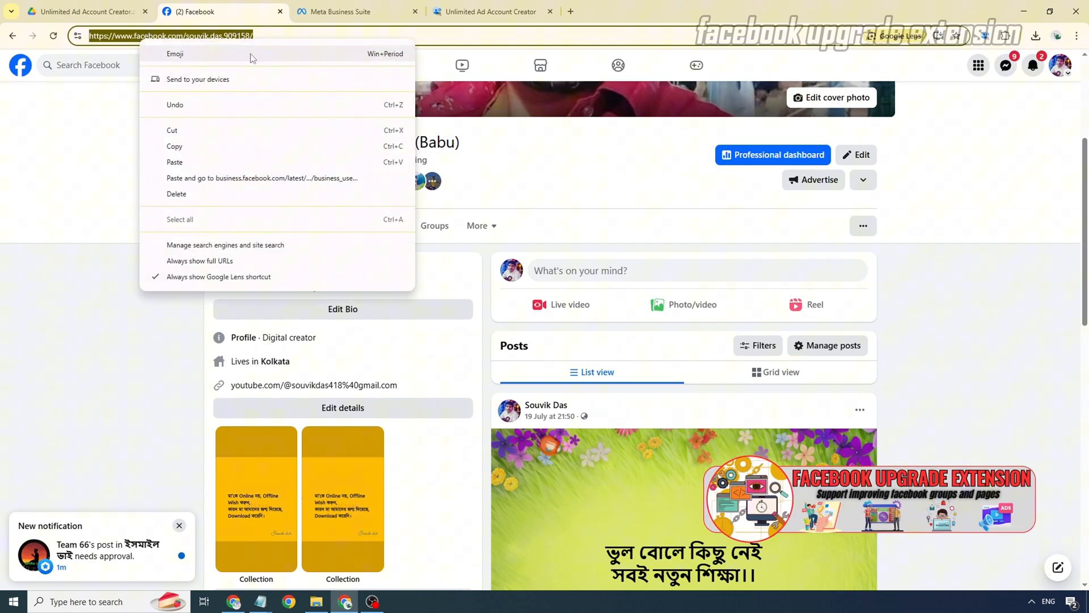
left_click(490, 11)
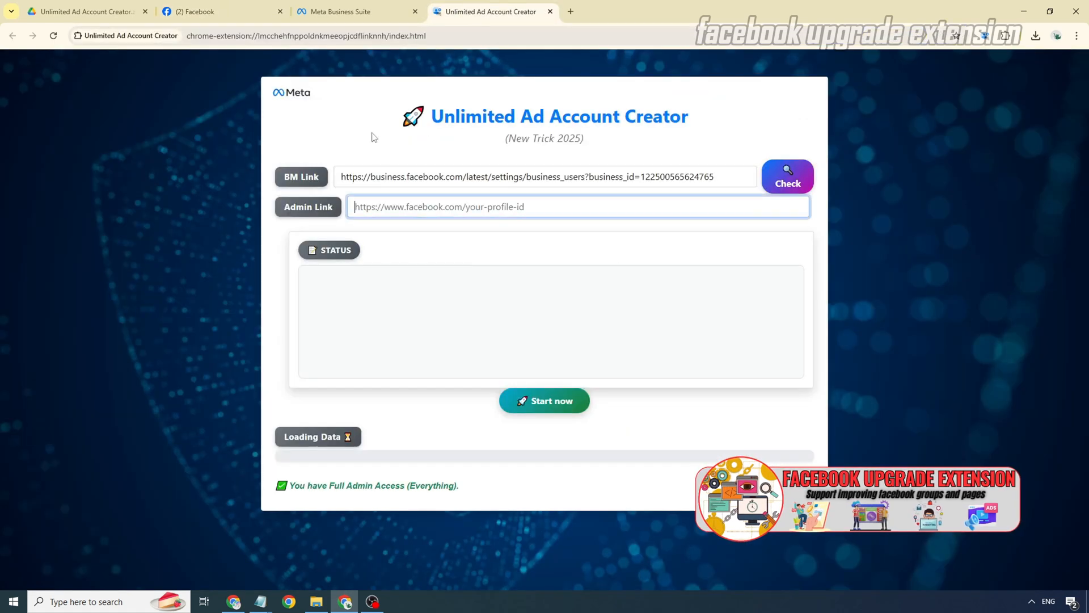
type("https://www.facebook.com/souvik.das.909158/")
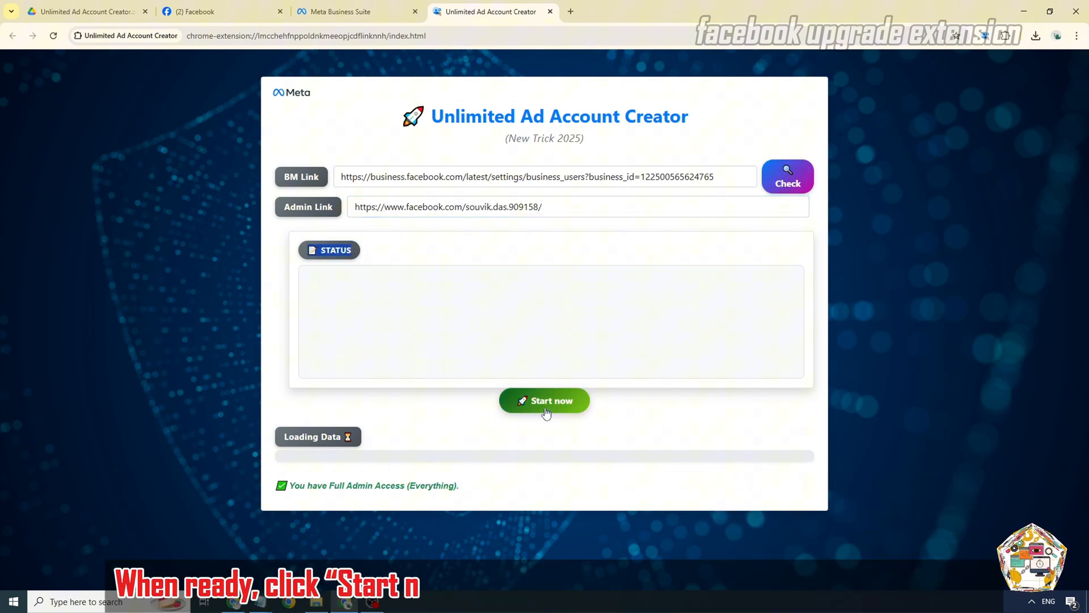
left_click(544, 400)
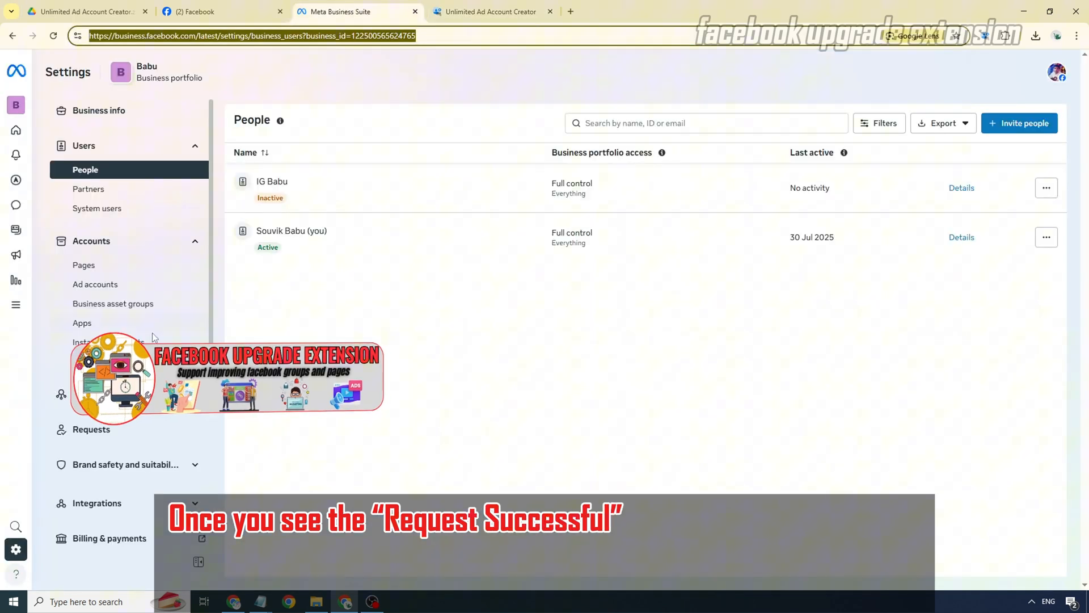
Reload the ad accounts list and scroll through the newly created accounts.
left_click(96, 283)
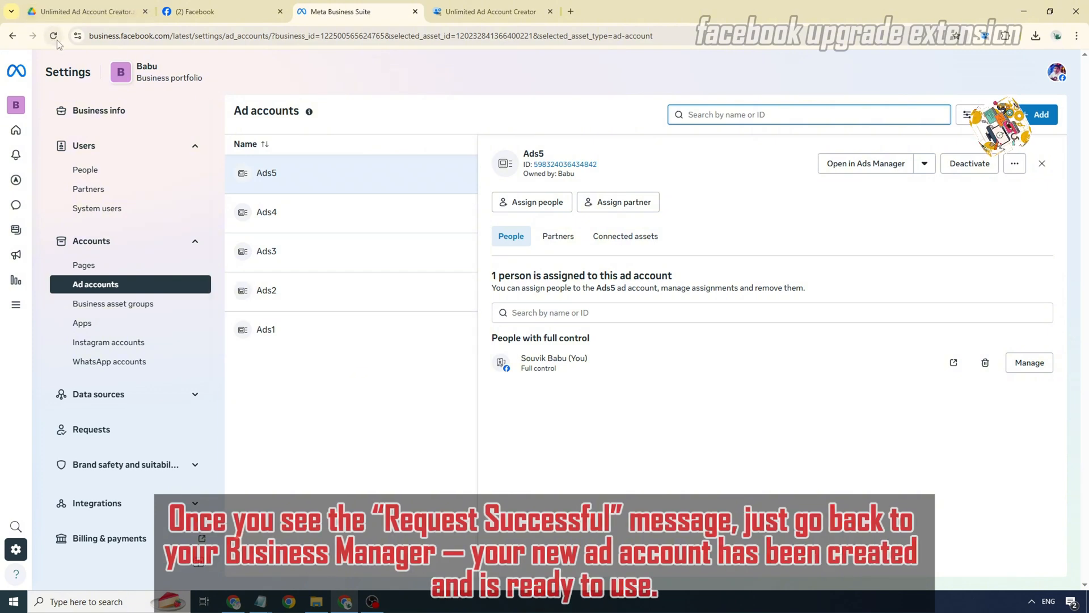
left_click(54, 35)
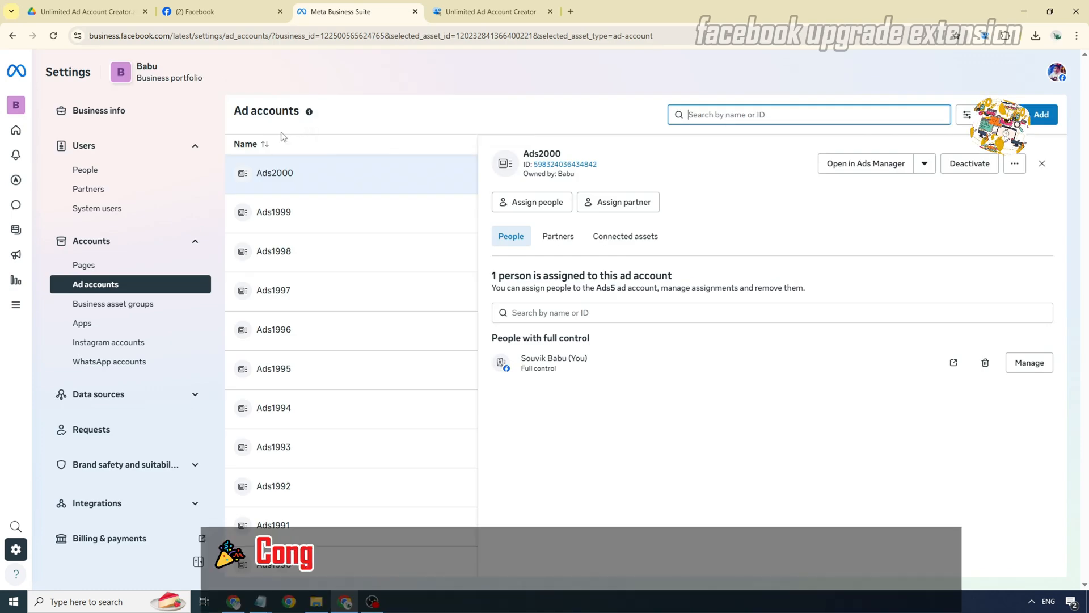
scroll("down", 3)
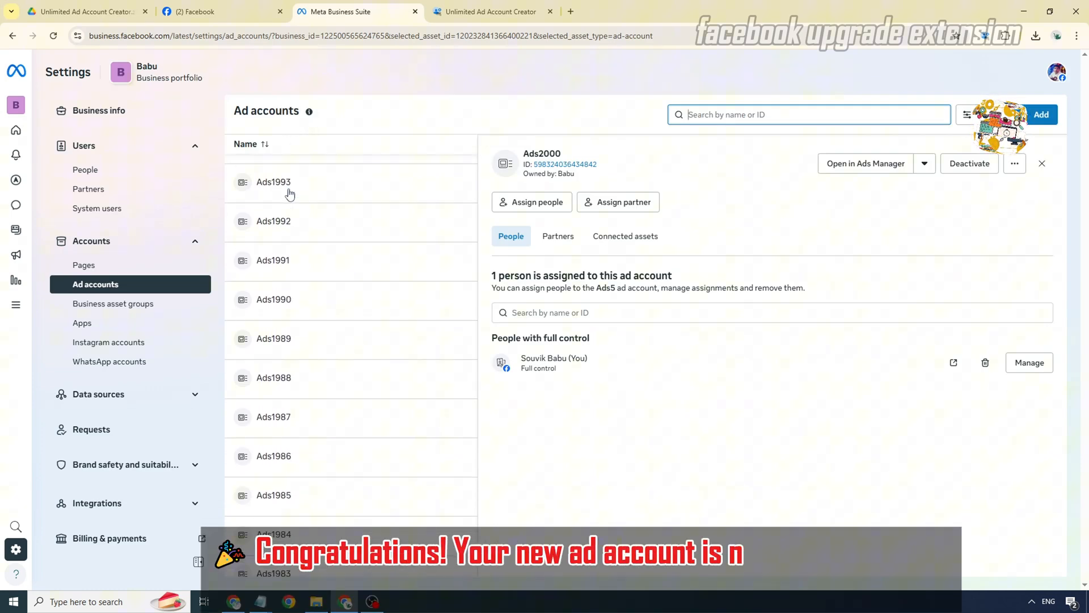
scroll("down", 3)
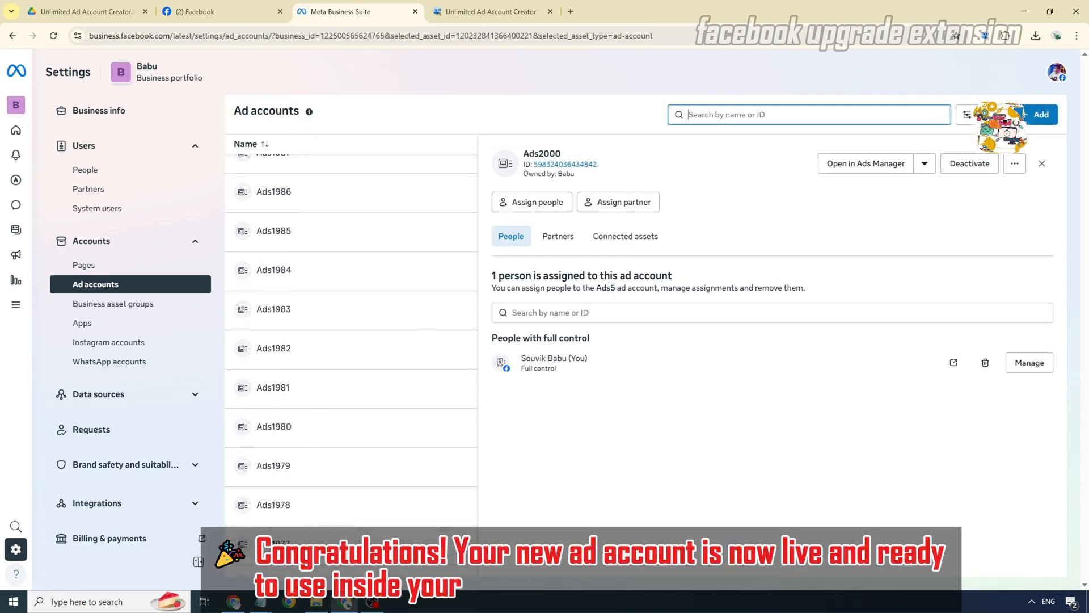
scroll("up", 3)
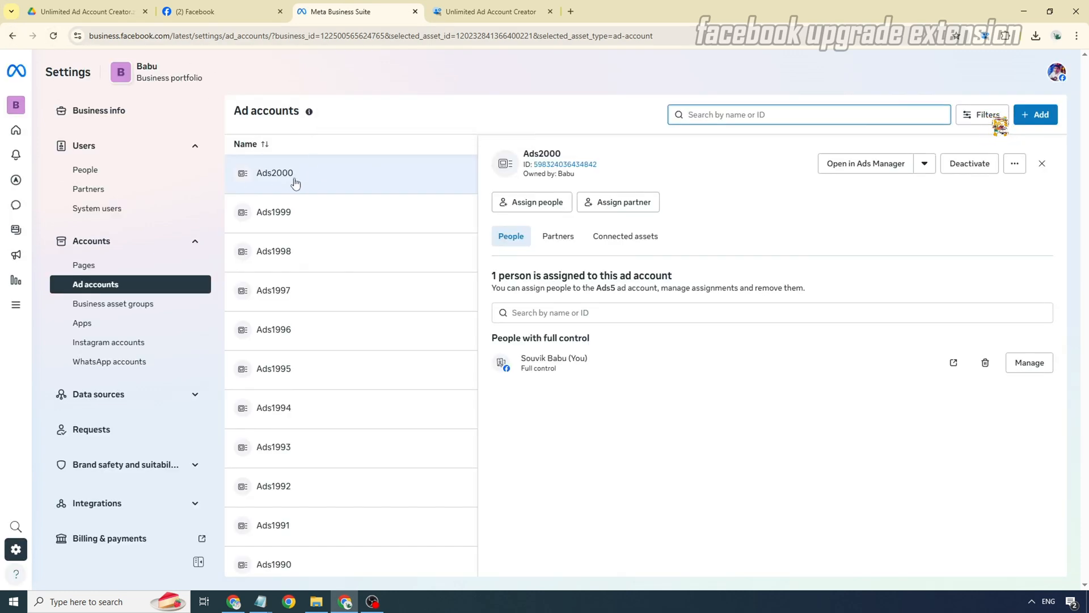
Highlight Ads1998 near the end of the list, then view the business portfolio info.
double_click(275, 172)
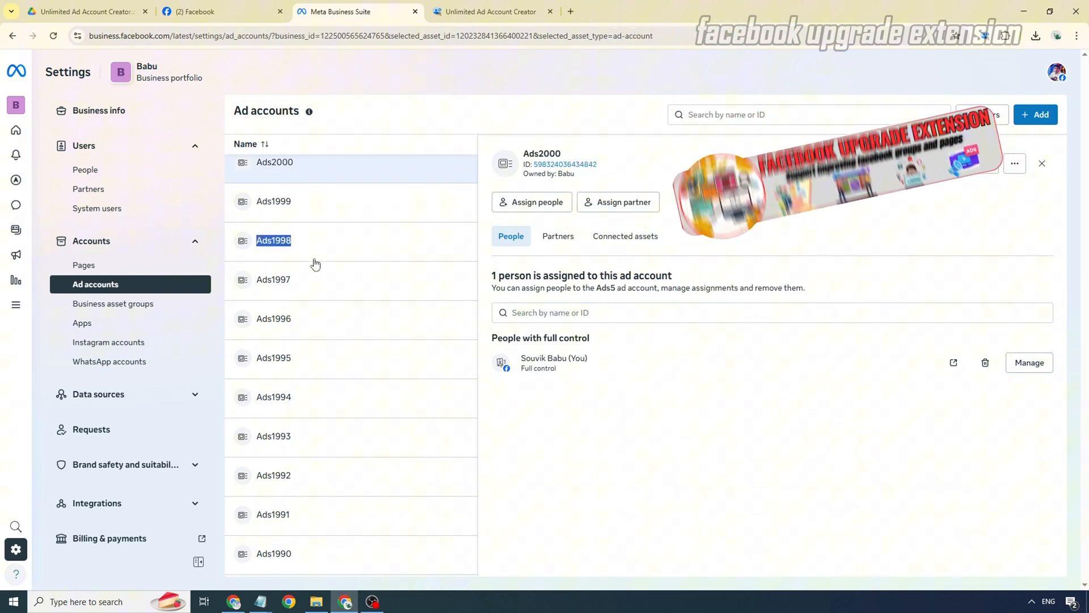
scroll("down", 3)
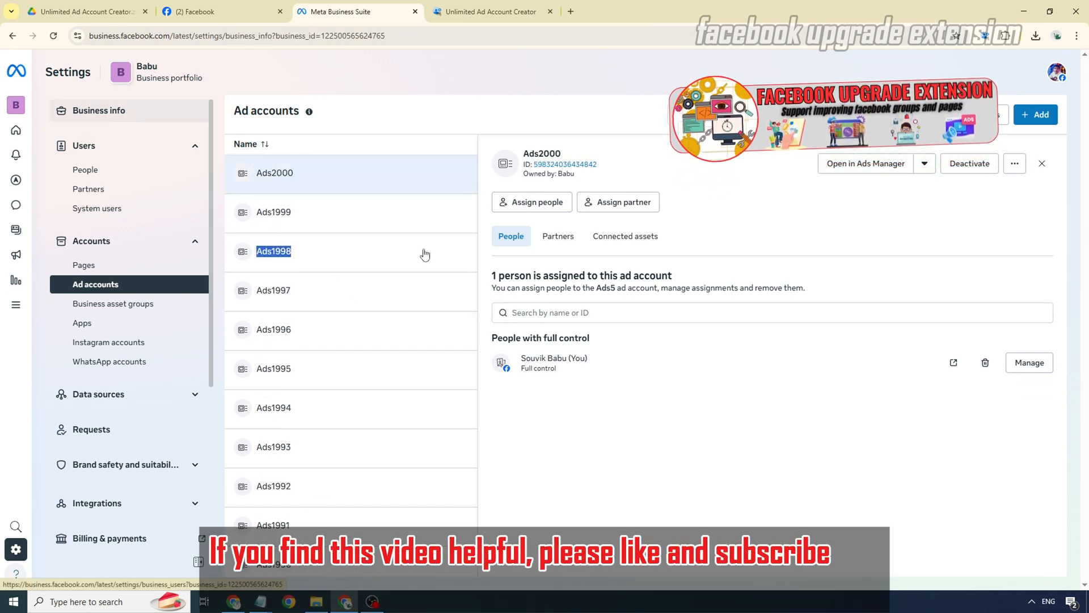
left_click(98, 110)
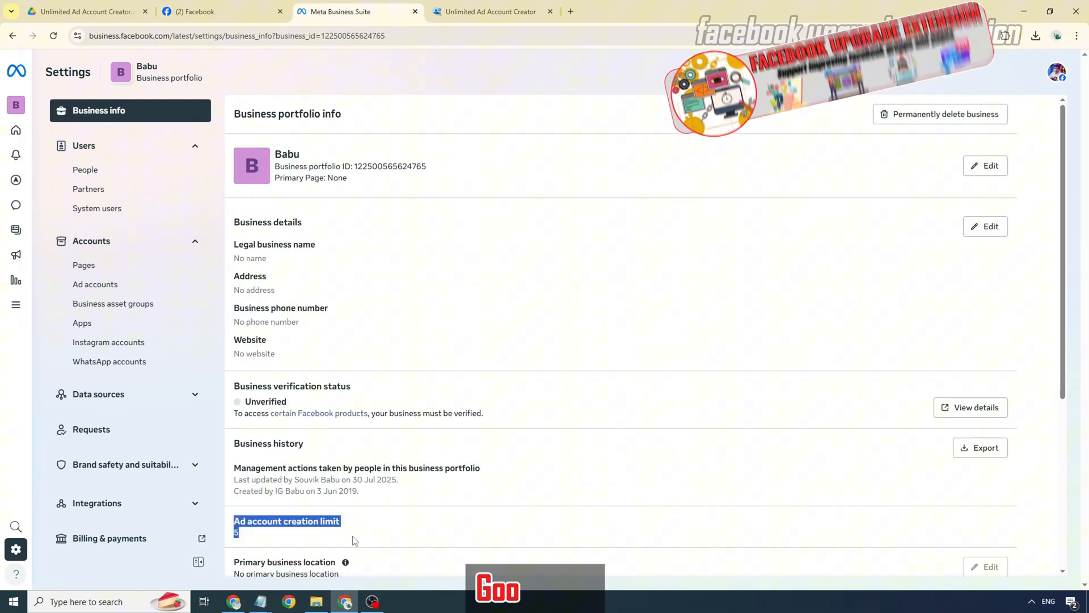